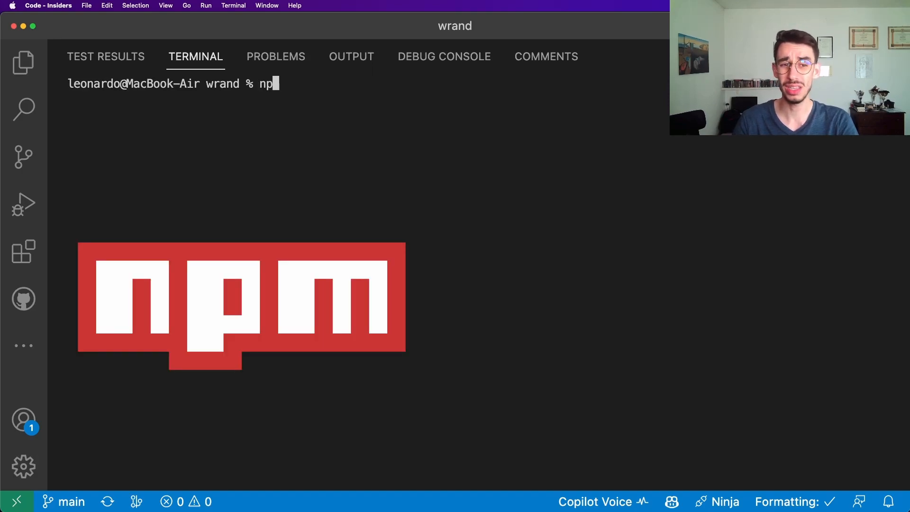
Install the wrand project's dependencies from the integrated terminal.
type("yarn")
type("i")
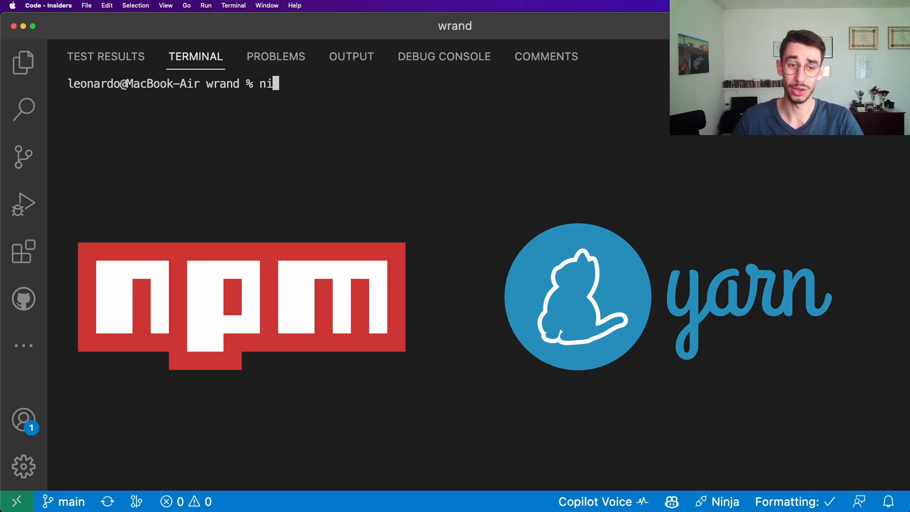
key("Return")
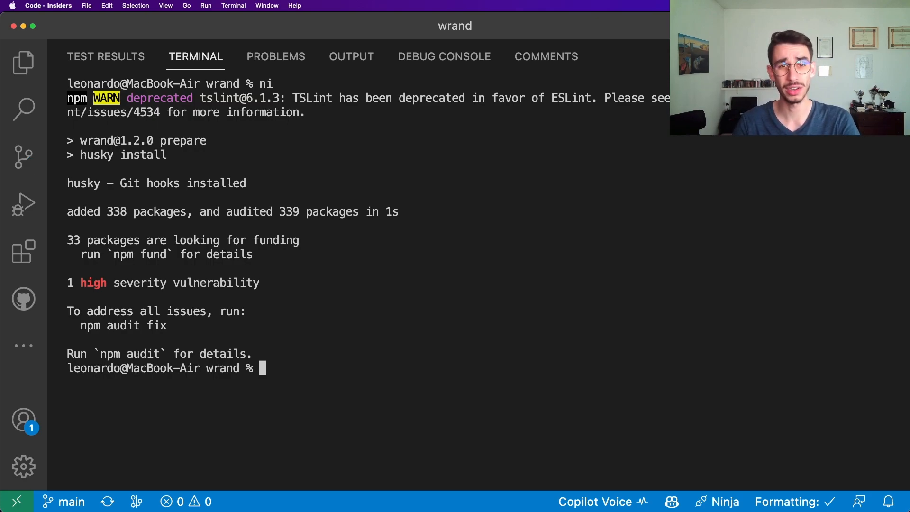
type("nr")
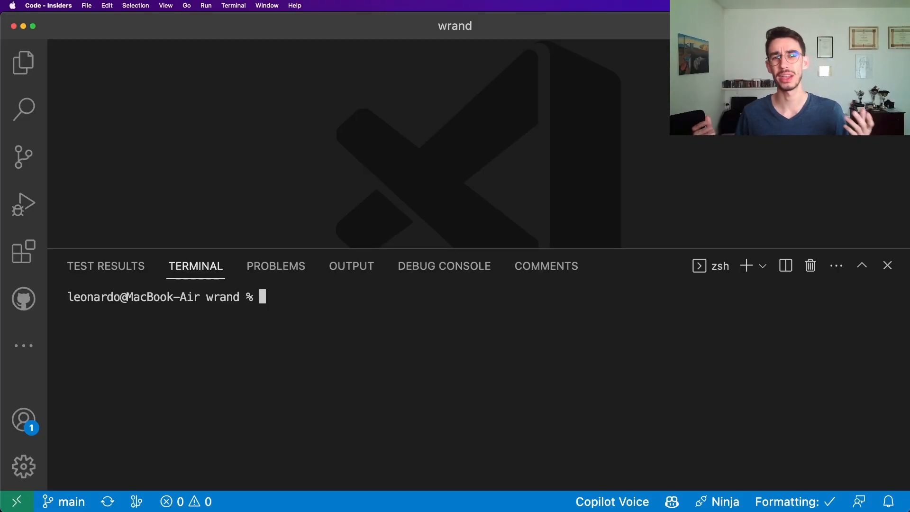
Uninstall the husky package with the nun husky command after correcting a typo.
type("ni")
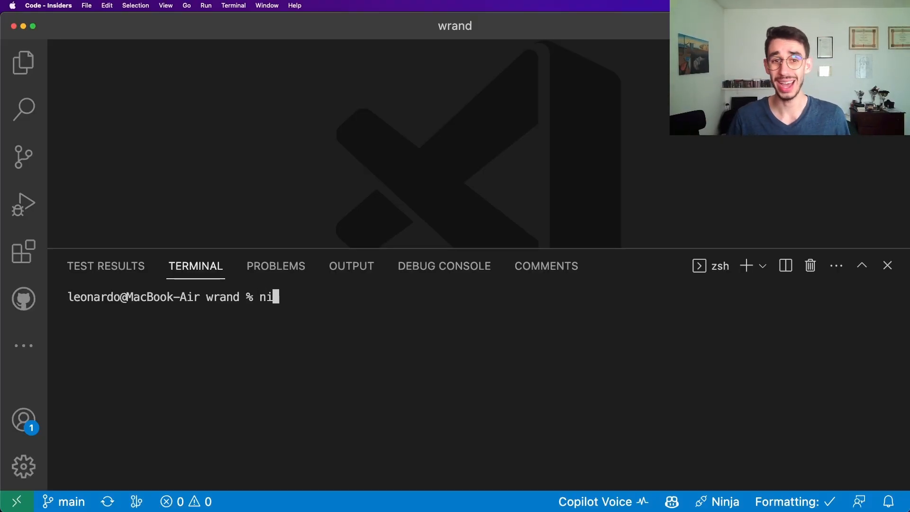
key("Backspace")
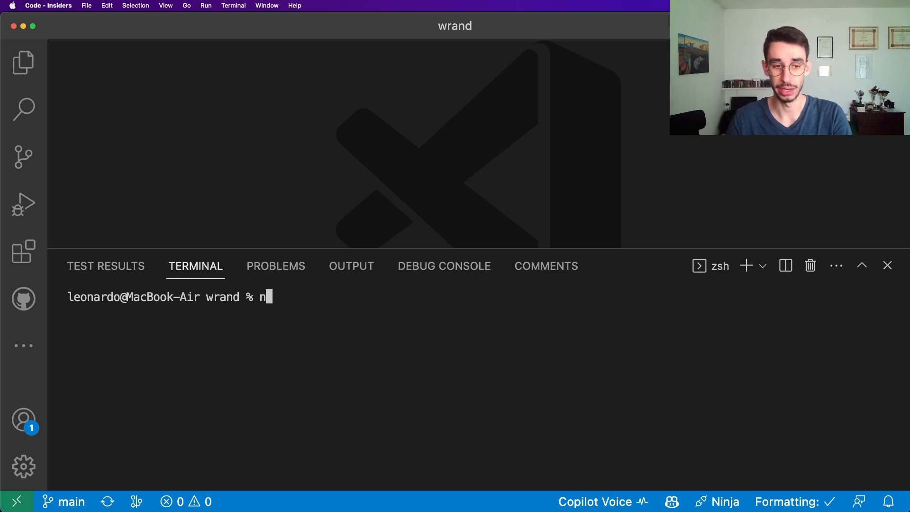
type("n")
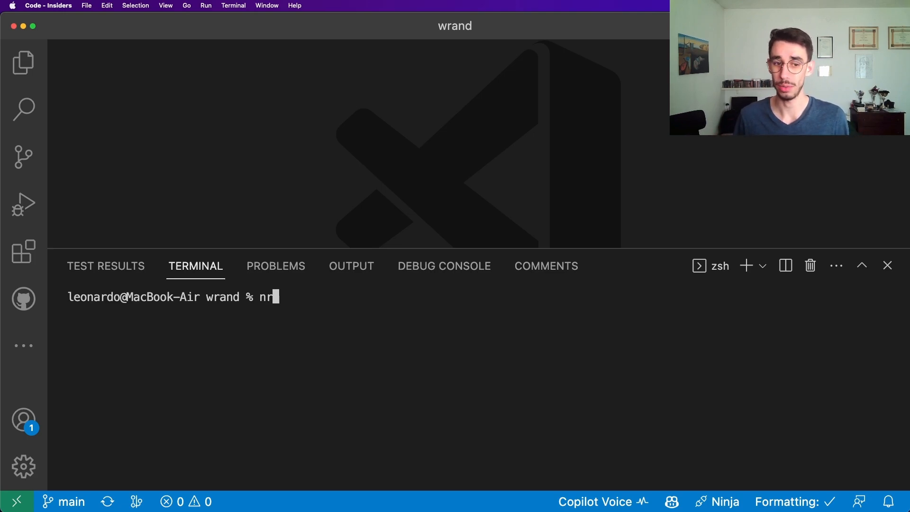
key("Backspace")
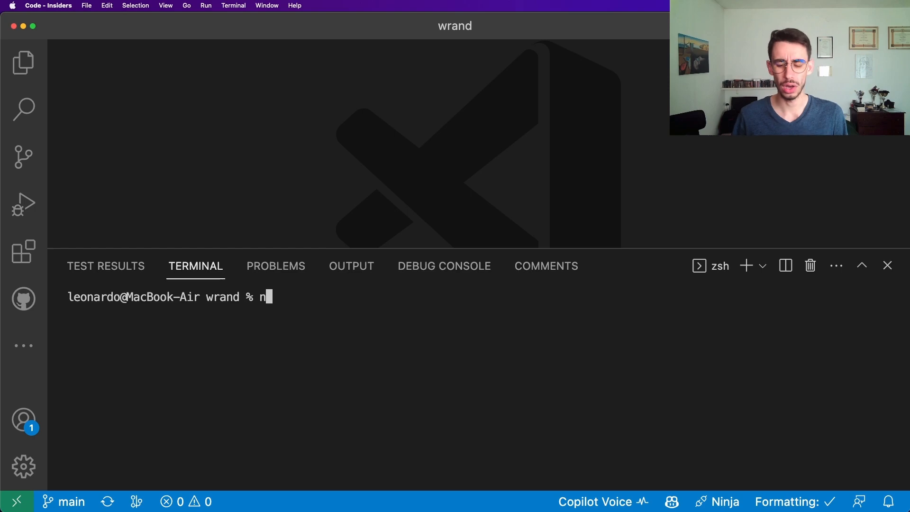
type("un")
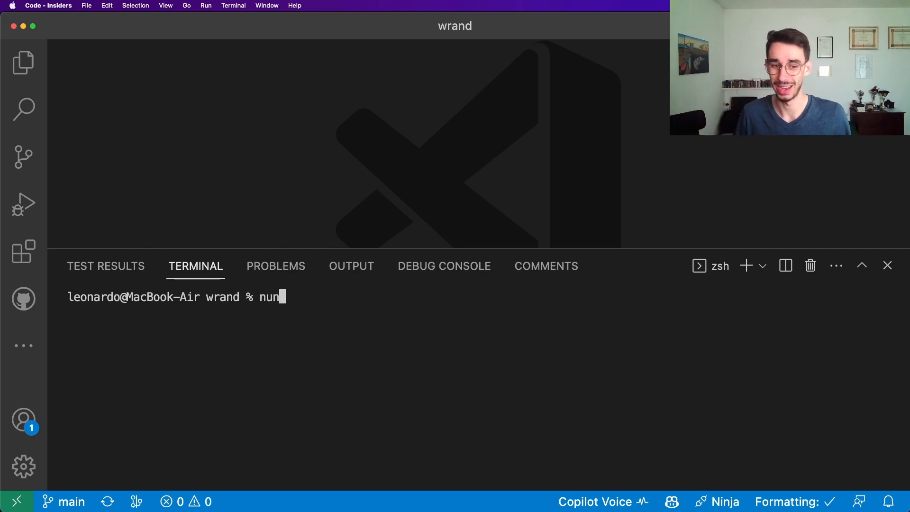
type("husky")
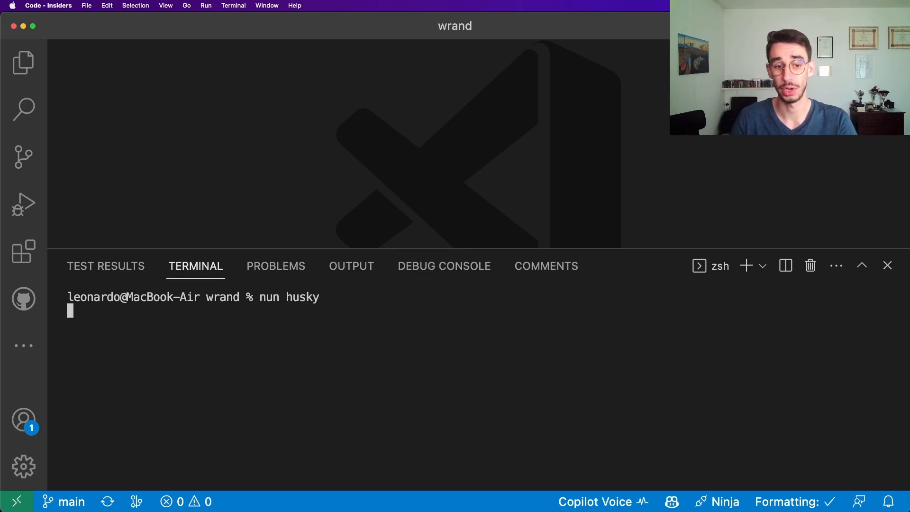
key("Return")
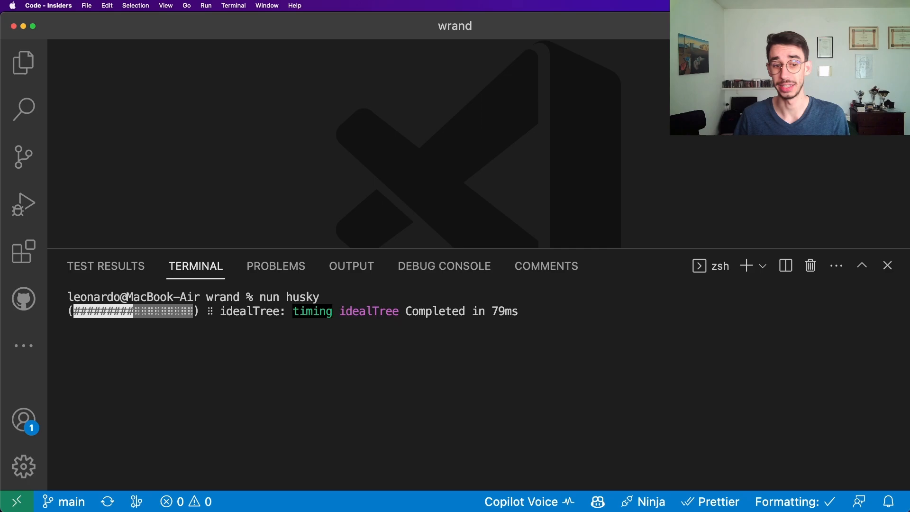
Show the files changed by the uninstall in Source Control.
left_click(23, 157)
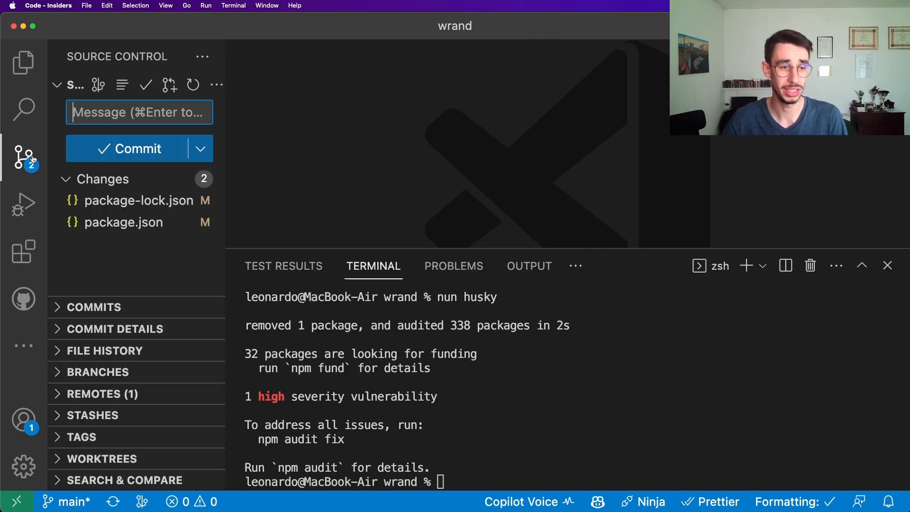
Review the package.json diff where husky was removed.
left_click(123, 222)
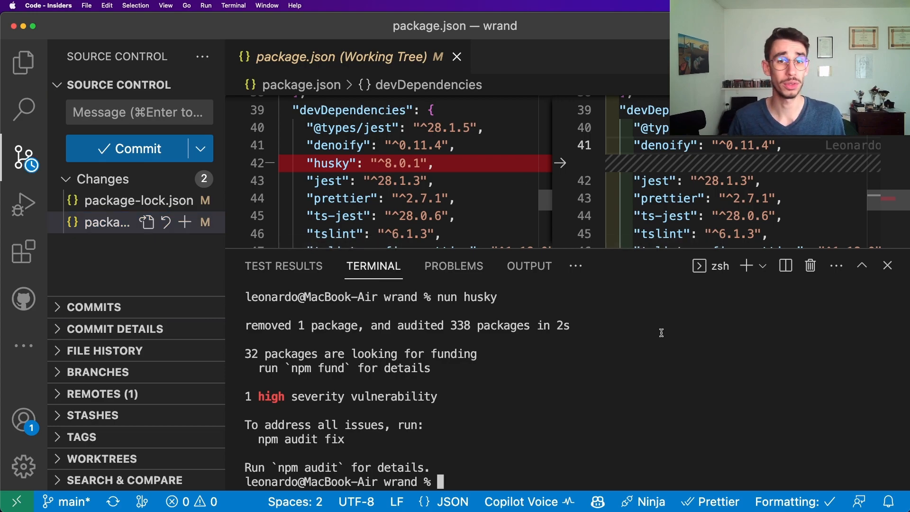
Add husky back as a dependency with ni husky.
type("ni")
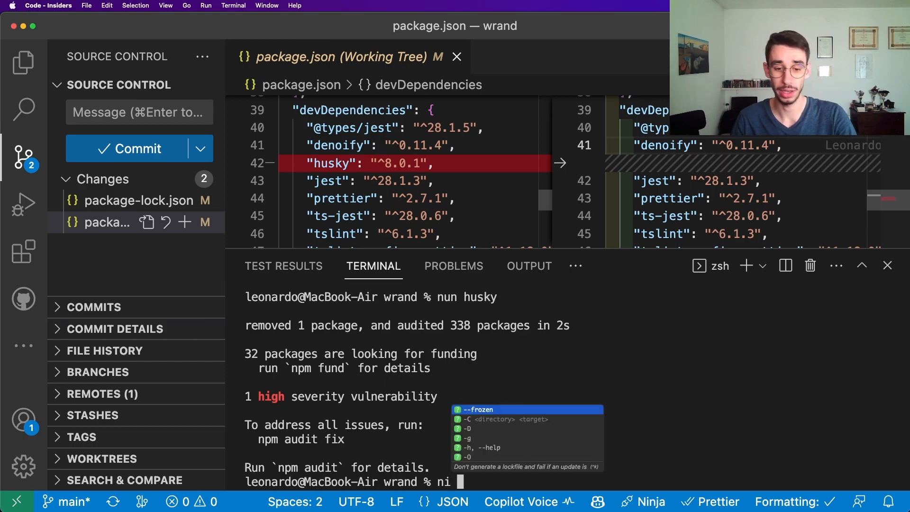
type("husky")
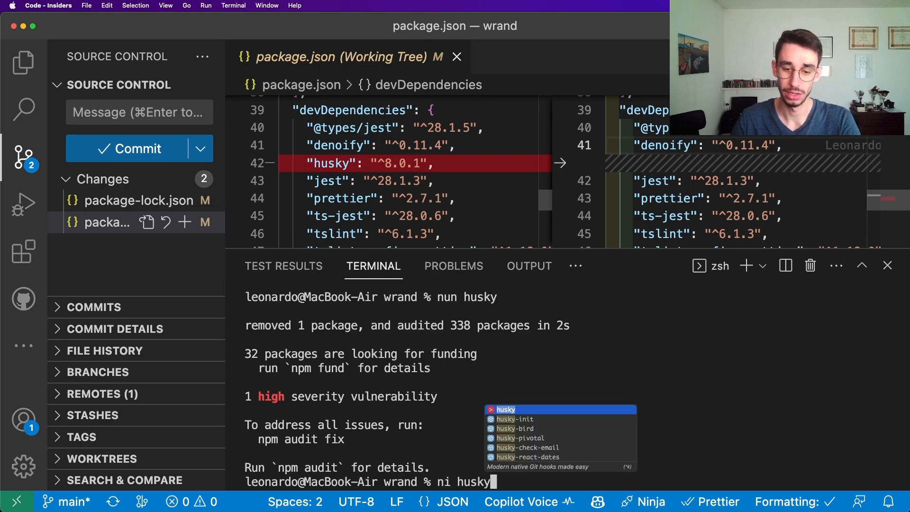
key("Return")
type("n")
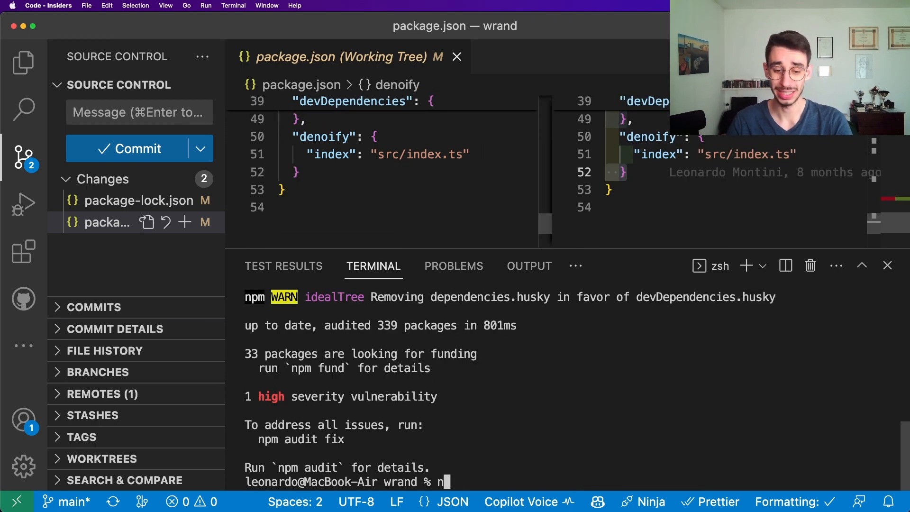
type("pm insta")
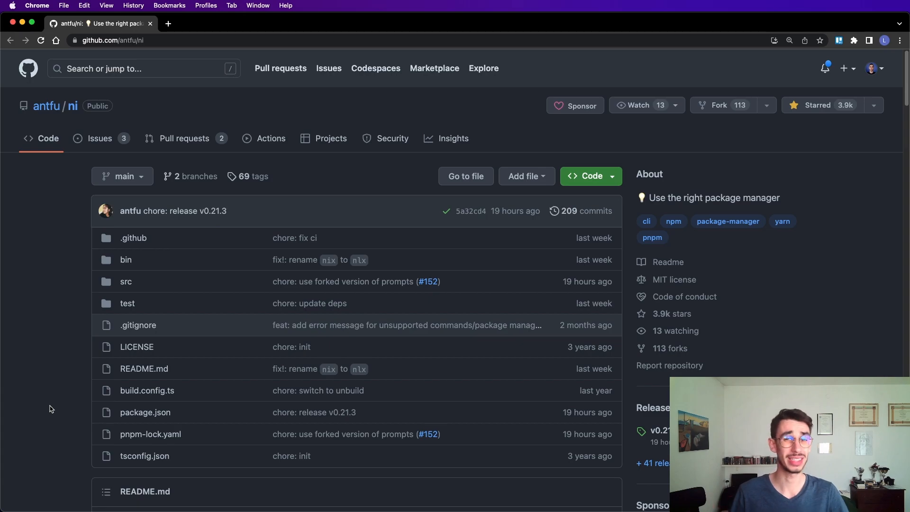
mouse_move(73, 105)
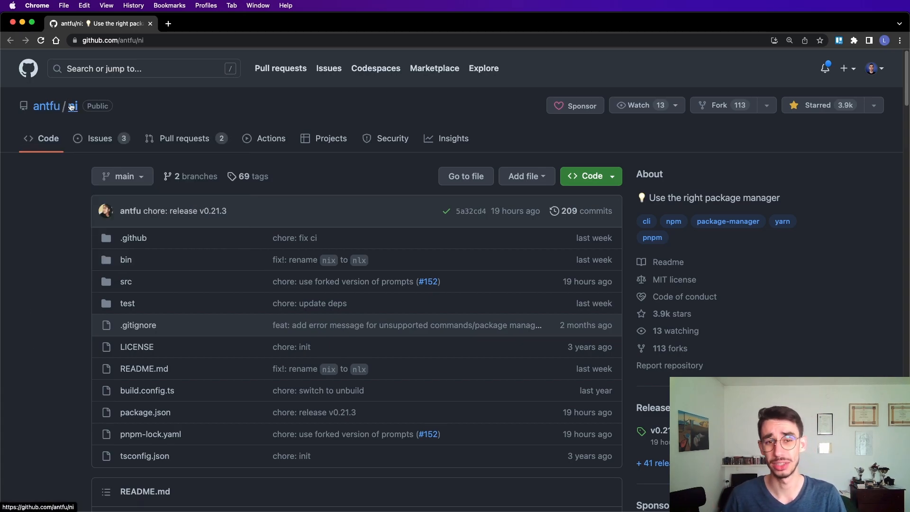
Read the README's nr, download-and-execute and upgrade sections, highlighting install in the yarn example.
scroll("down", 3)
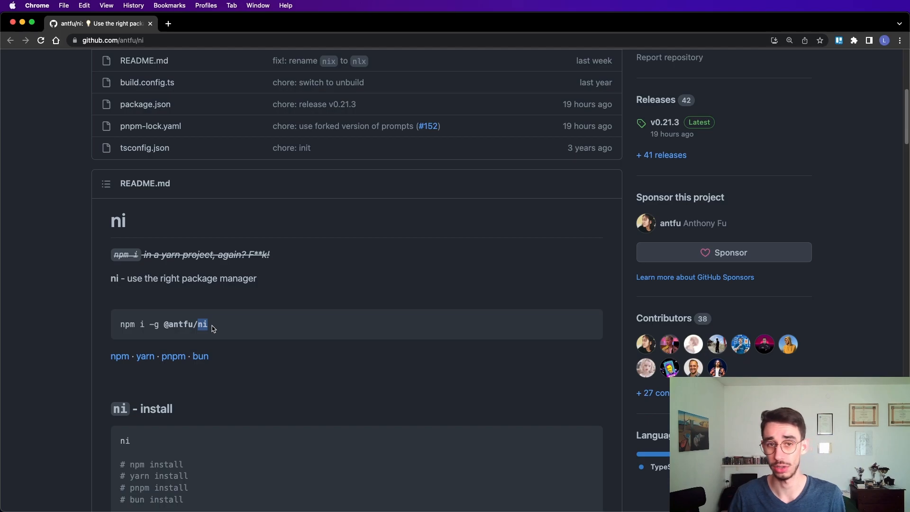
scroll("down", 3)
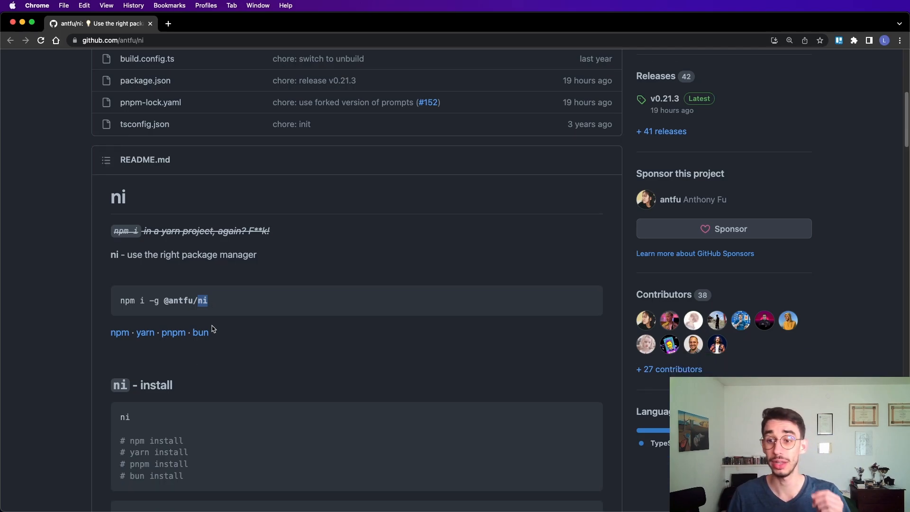
scroll("down", 3)
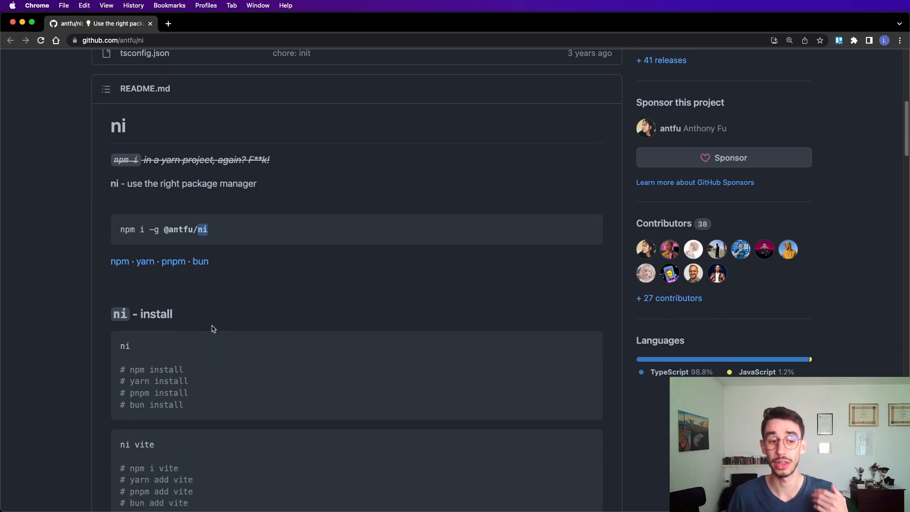
scroll("down", 3)
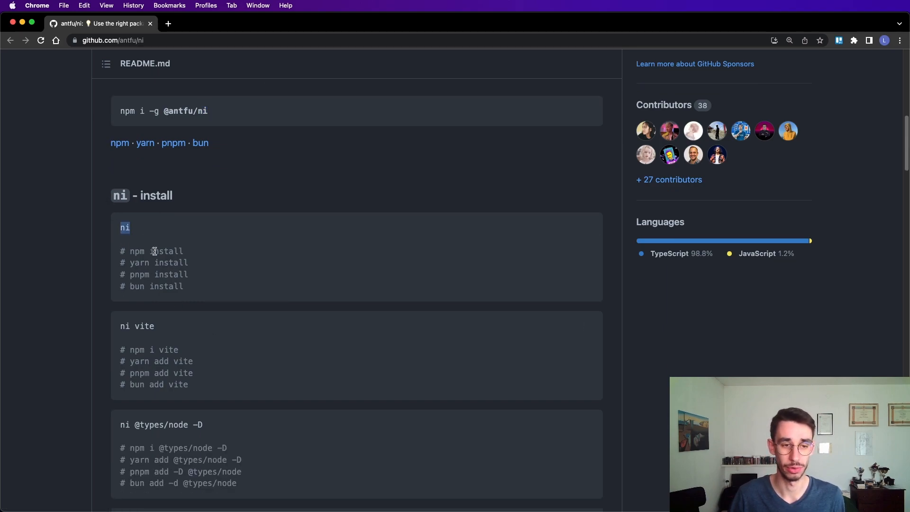
double_click(171, 262)
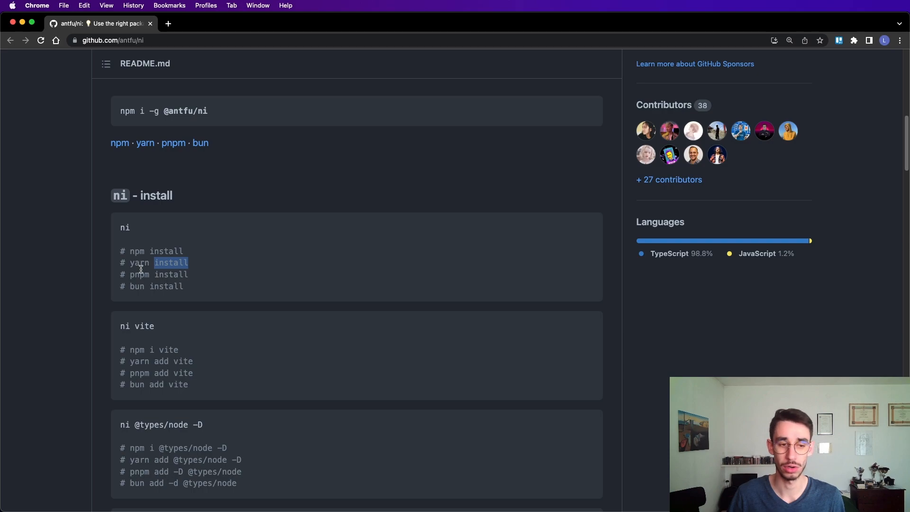
scroll("down", 3)
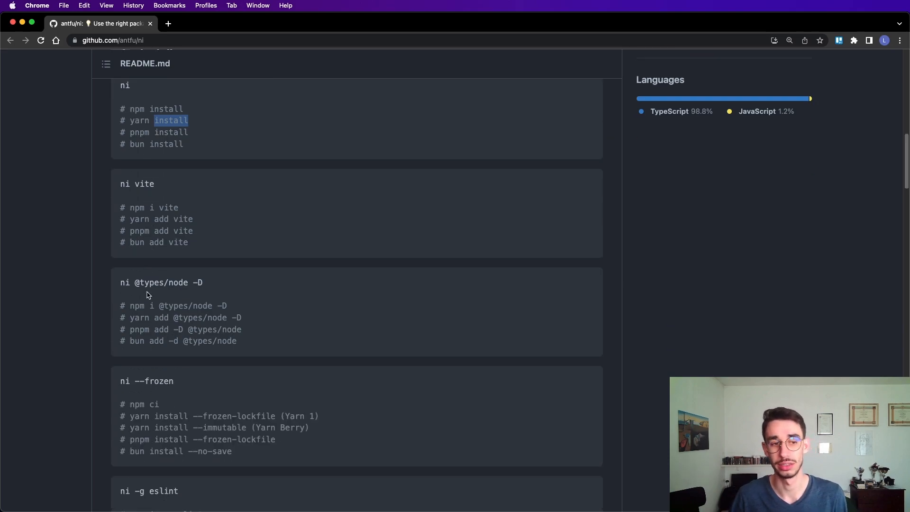
scroll("down", 3)
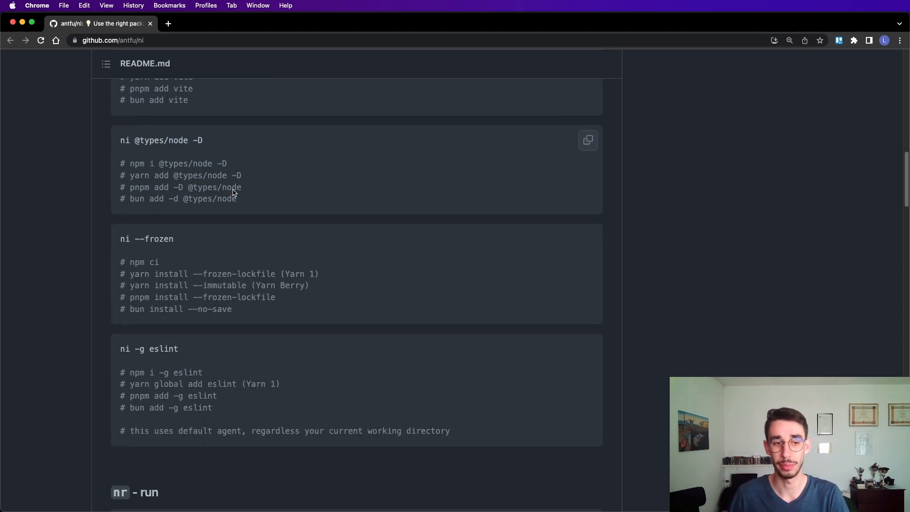
scroll("down", 3)
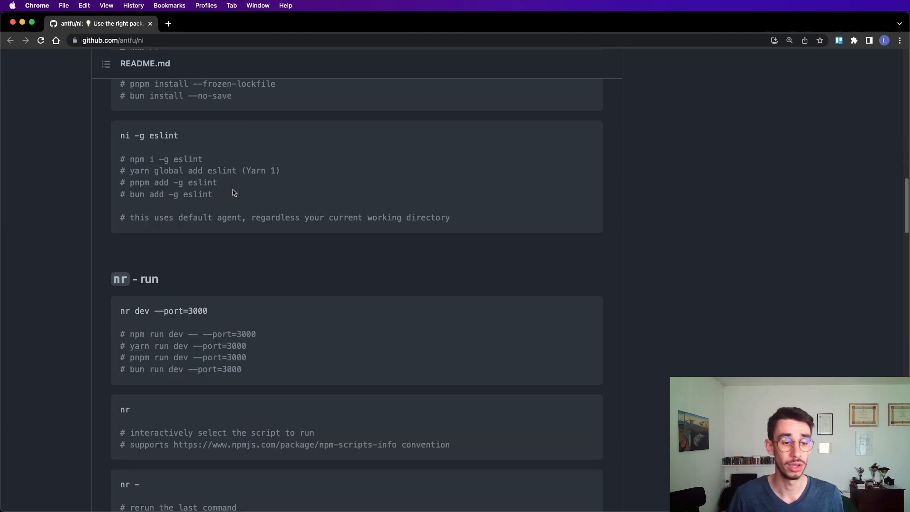
scroll("down", 3)
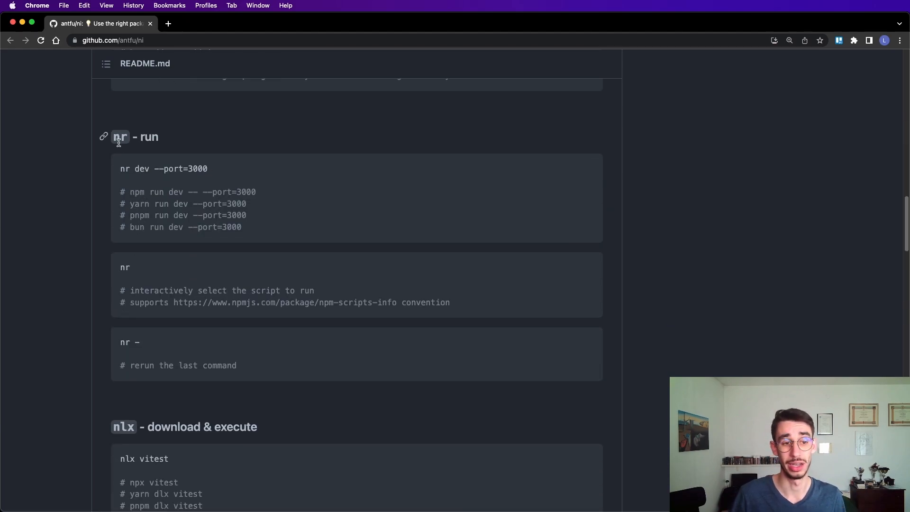
scroll("down", 3)
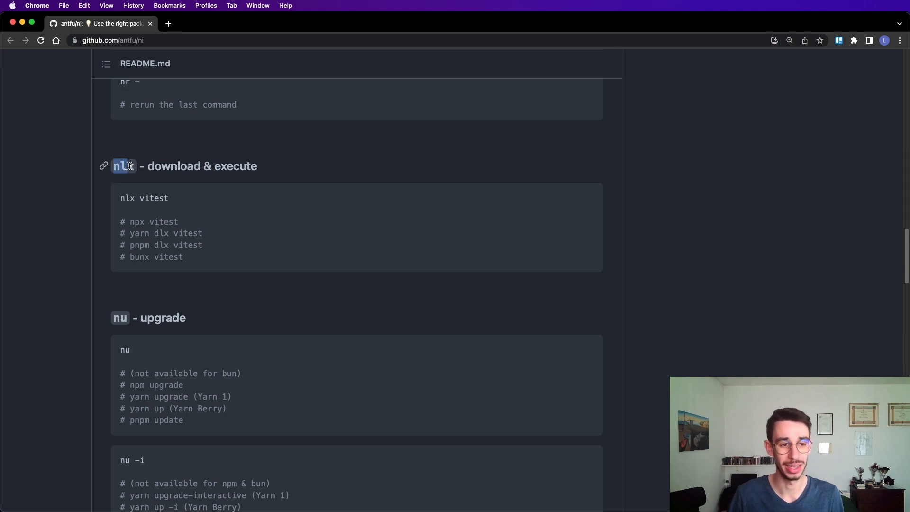
Read the uninstall, clean install and agent alias sections down to Config, picking out the nci command.
scroll("down", 3)
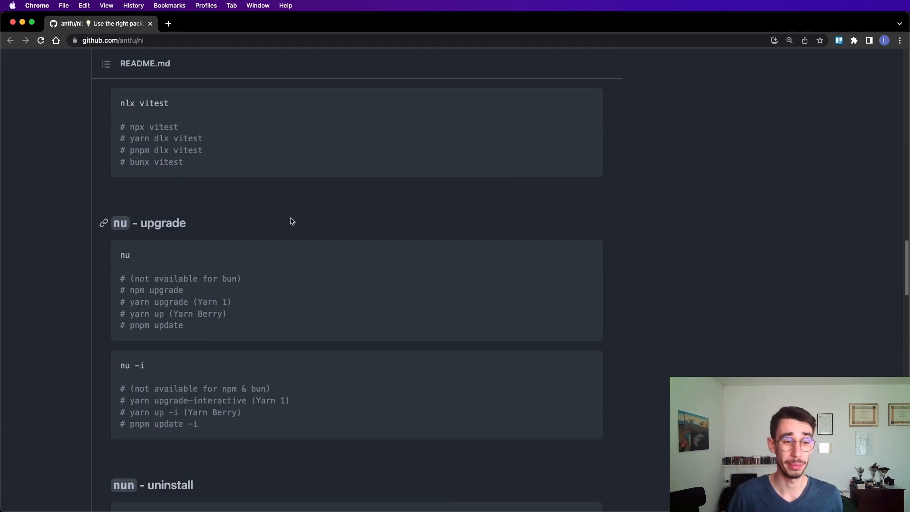
scroll("down", 3)
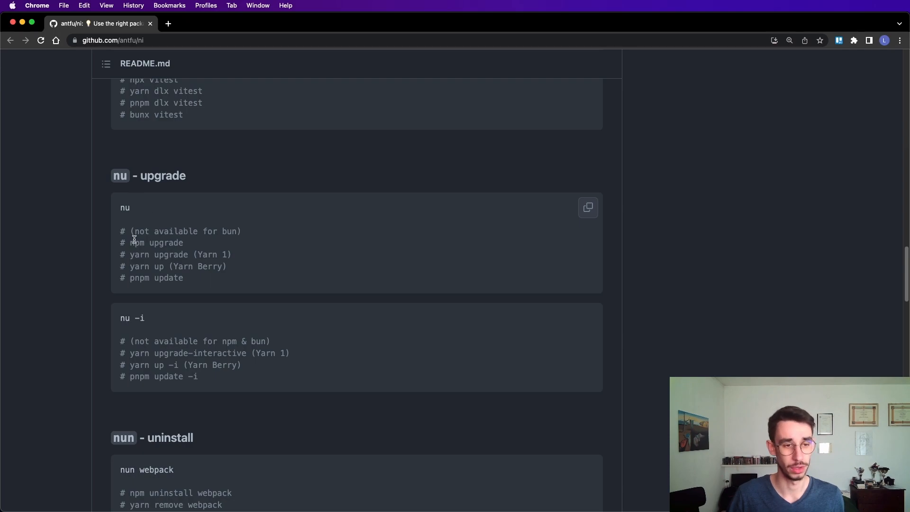
scroll("down", 3)
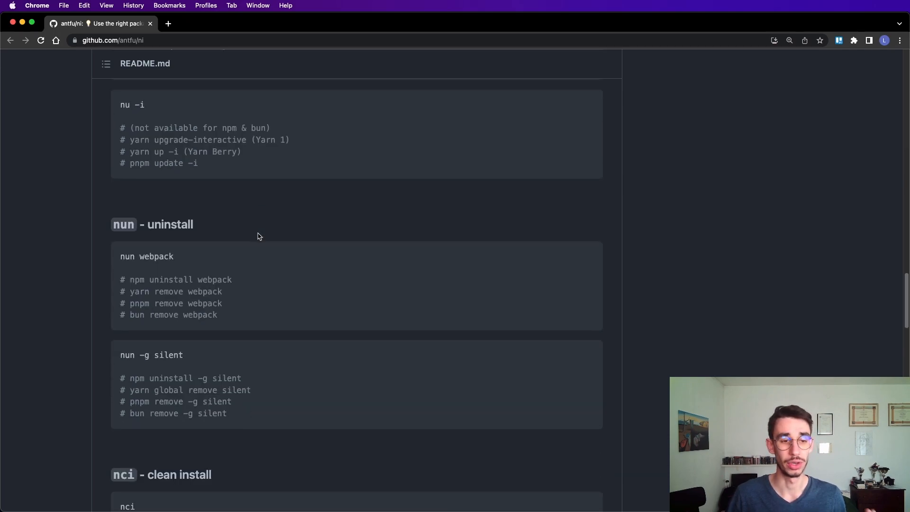
scroll("down", 3)
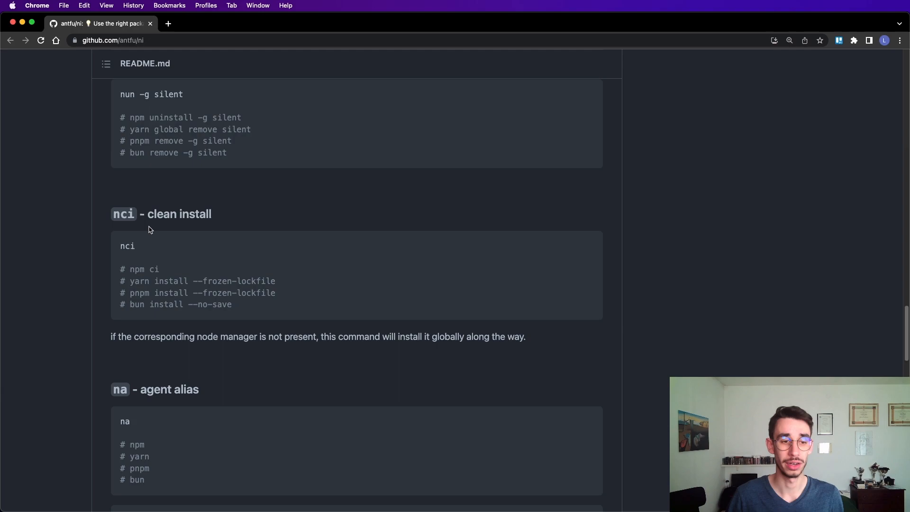
mouse_move(142, 266)
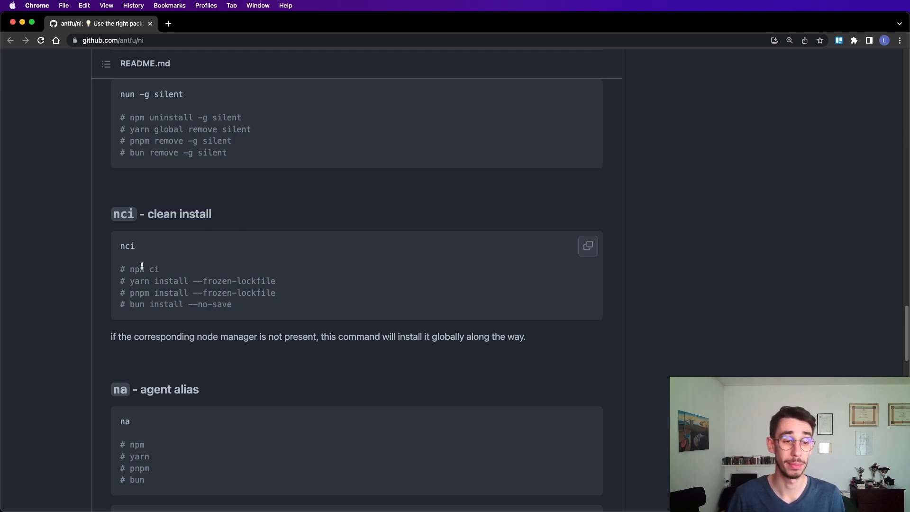
mouse_move(185, 271)
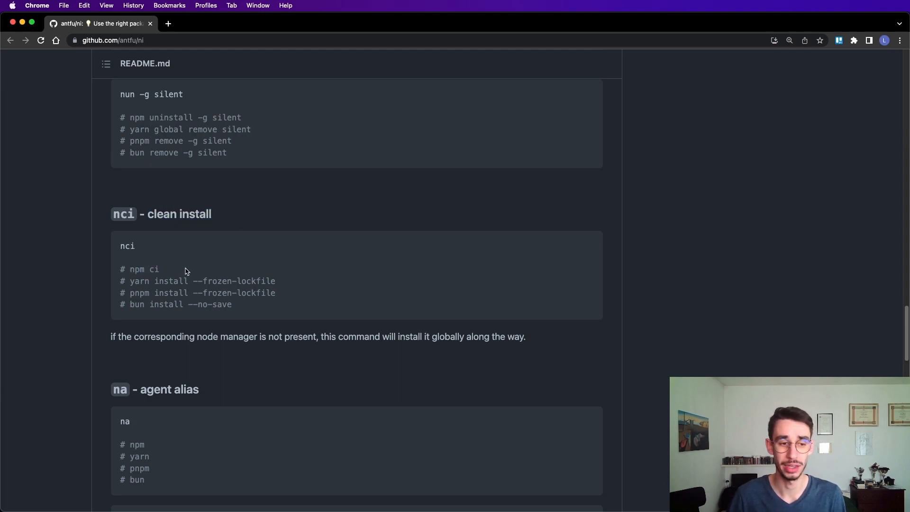
double_click(127, 246)
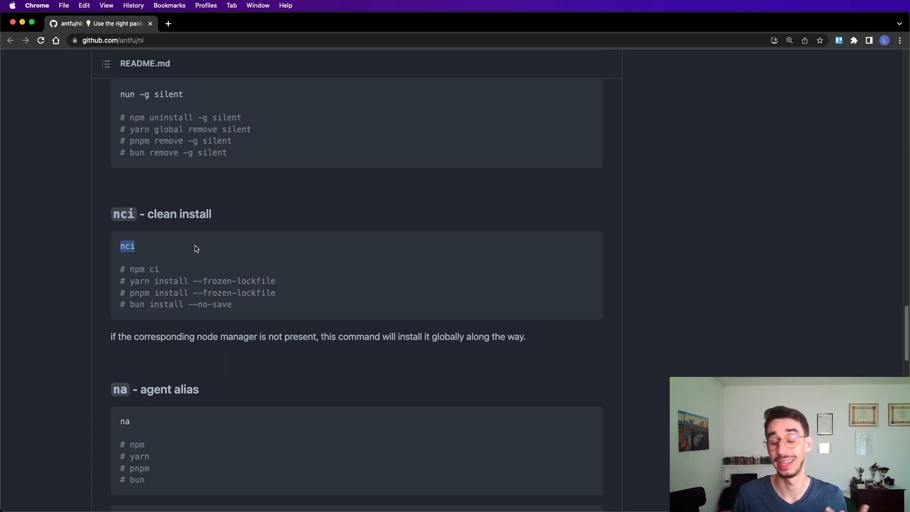
scroll("down", 3)
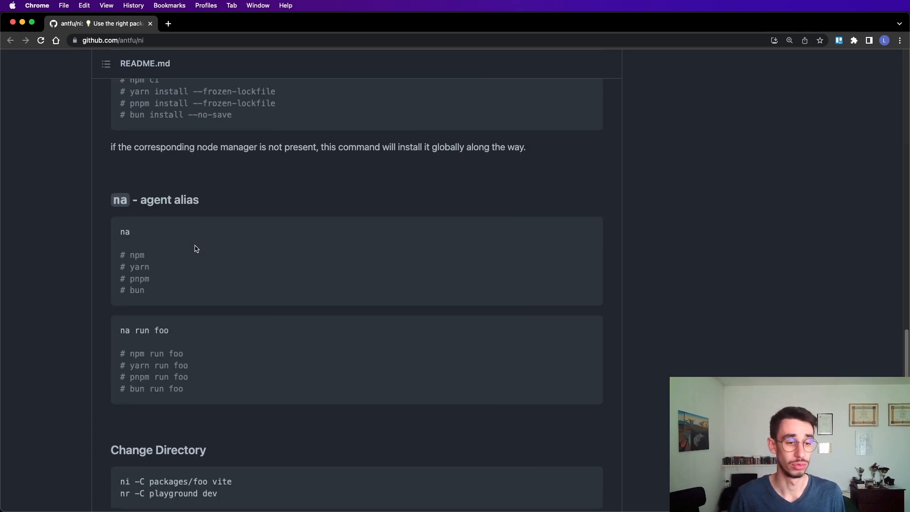
scroll("down", 3)
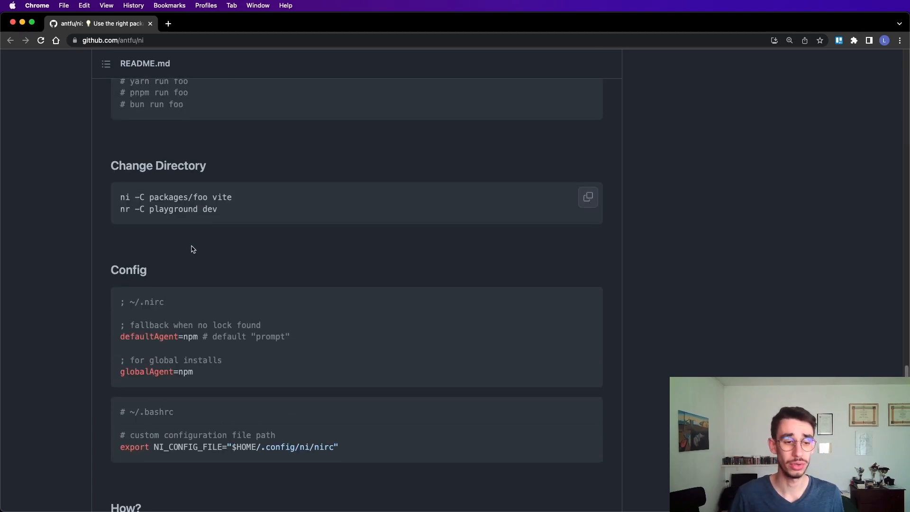
scroll("down", 3)
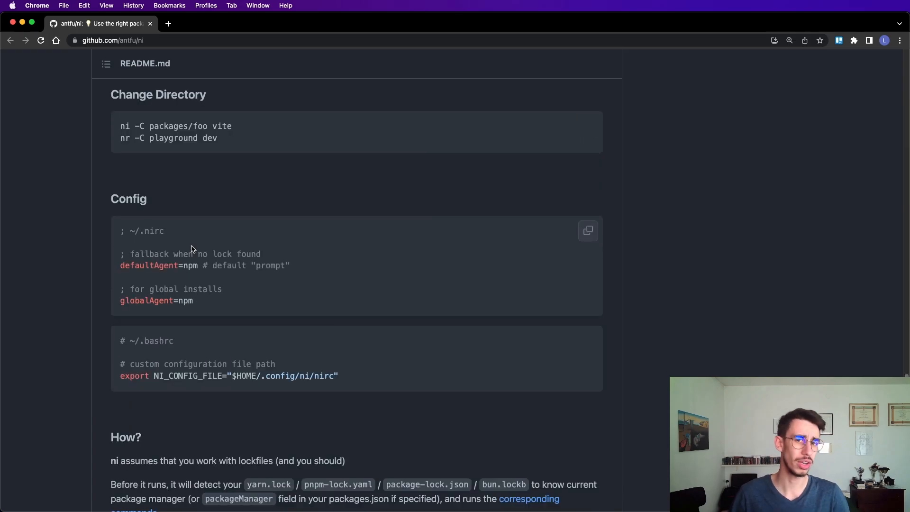
Bring the README's How? and Trouble shooting sections on PowerShell conflicts into view.
scroll("down", 3)
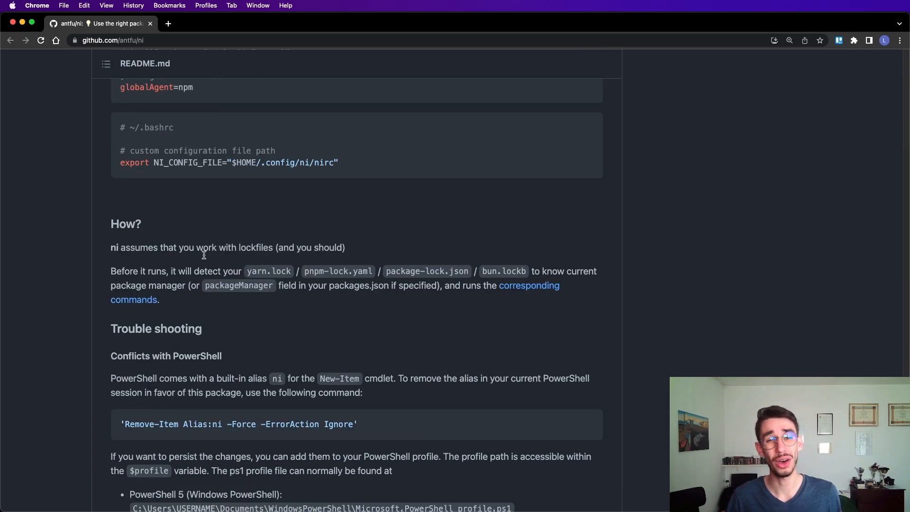
scroll("down", 3)
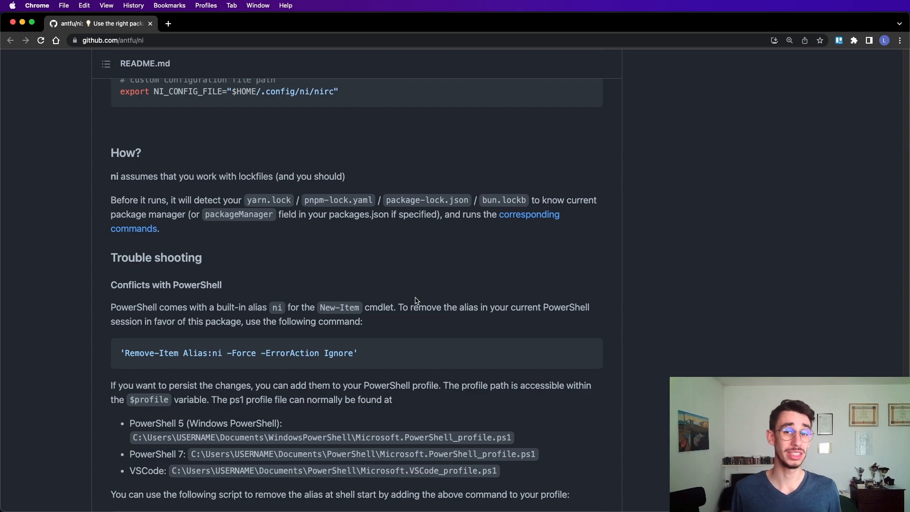
mouse_move(226, 257)
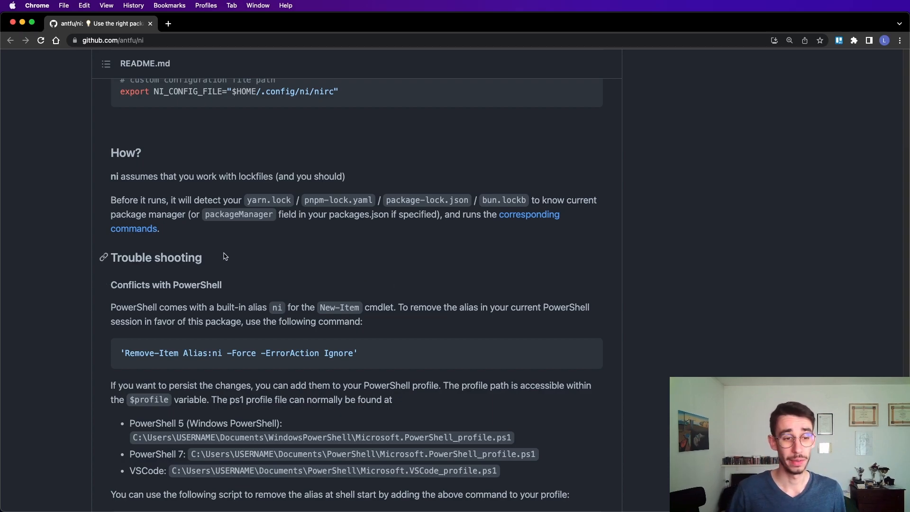
mouse_move(342, 261)
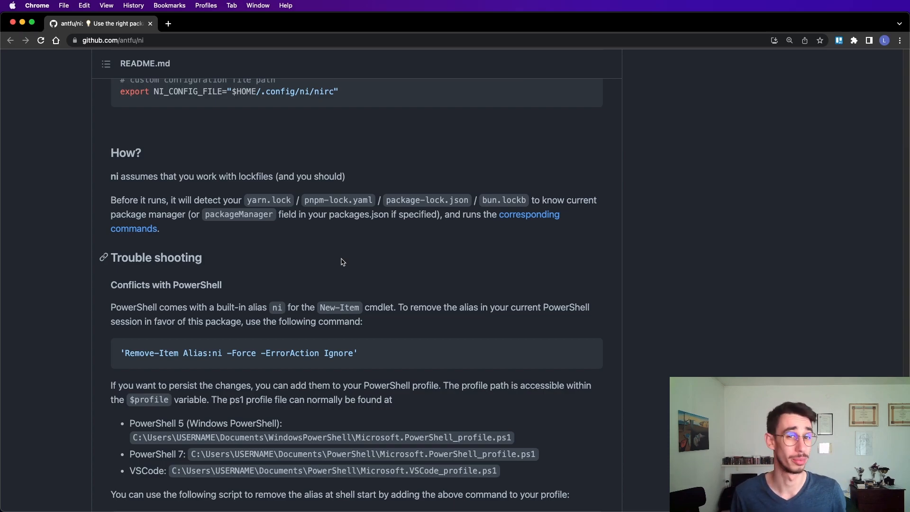
Reach the README's end and pick out nlx in the nix alias line.
scroll("down", 3)
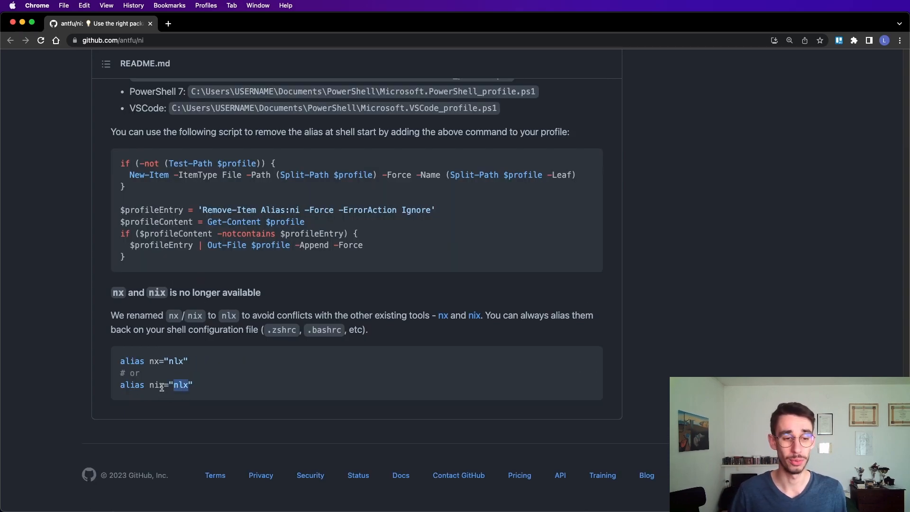
double_click(155, 385)
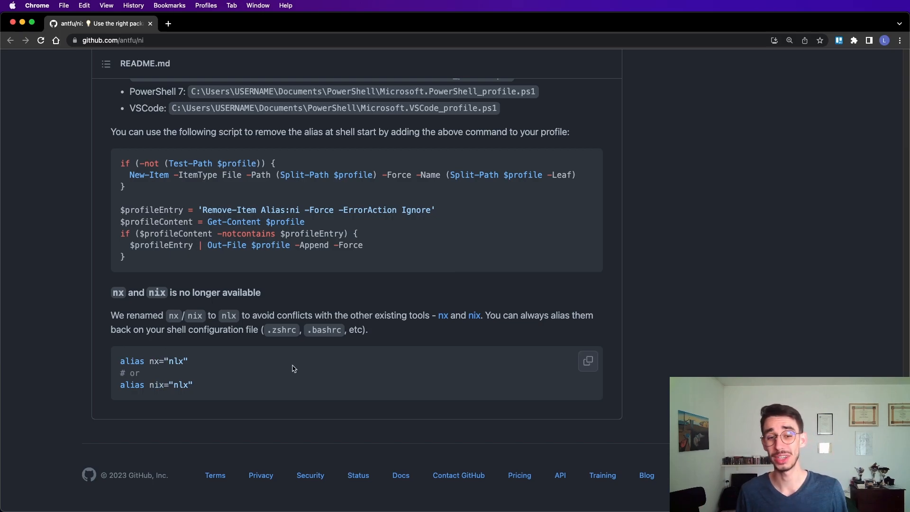
mouse_move(446, 330)
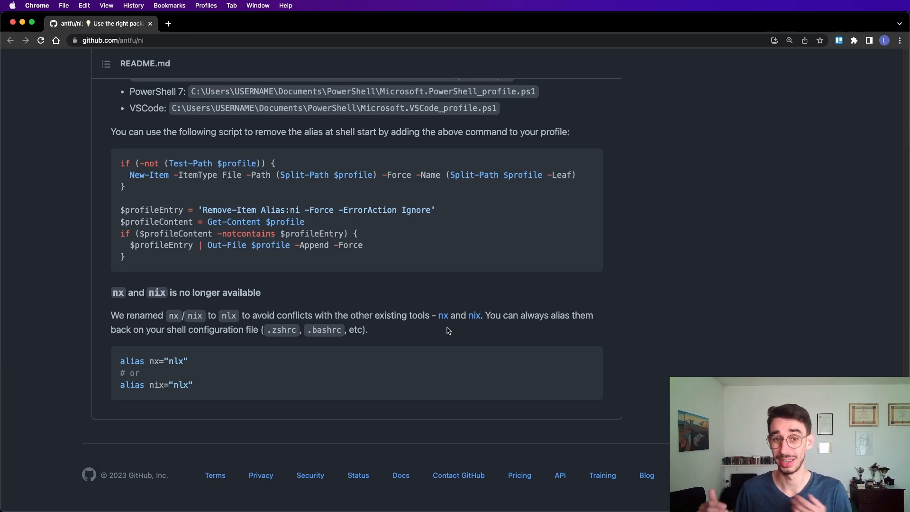
Scroll back up past the Sponsor sidebar to the repo header with its 3.9k star count.
scroll("up", 3)
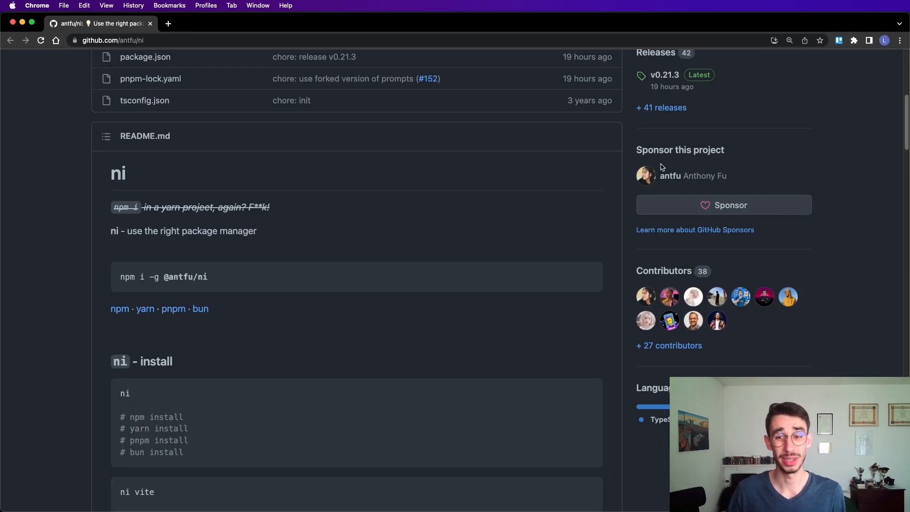
mouse_move(796, 178)
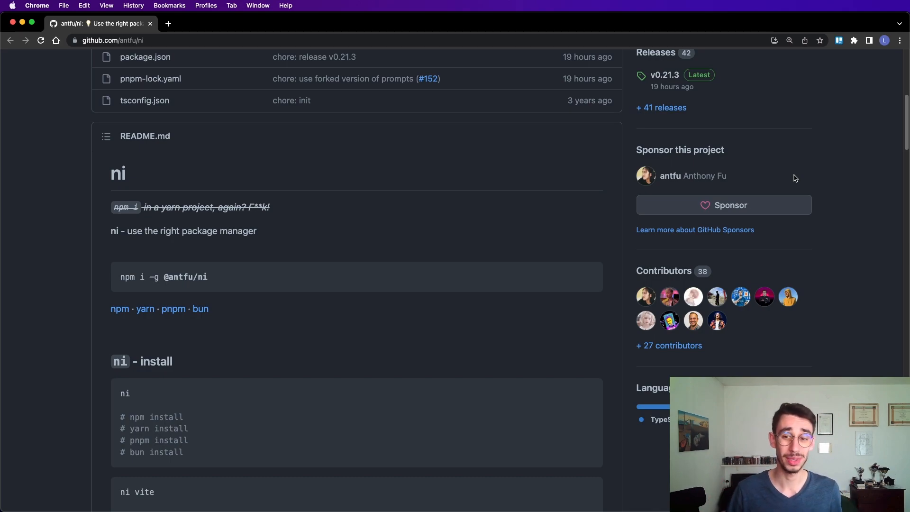
mouse_move(772, 208)
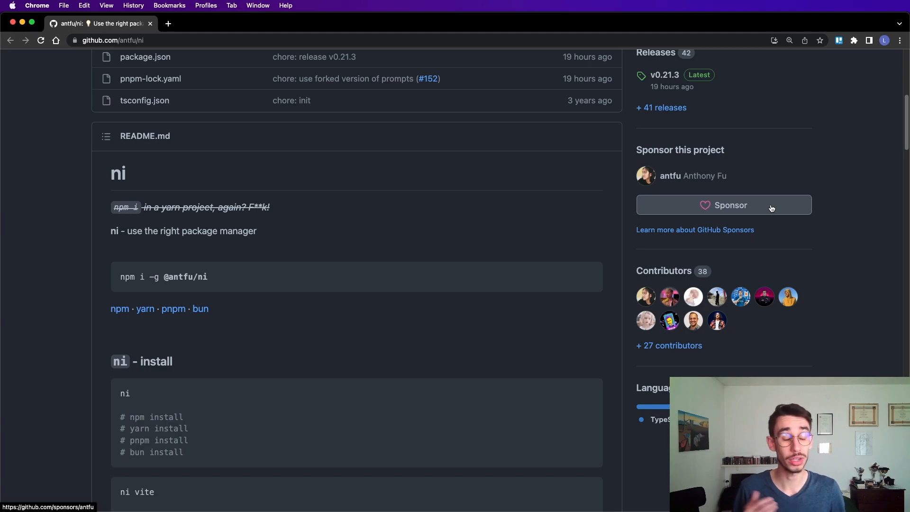
scroll("up", 3)
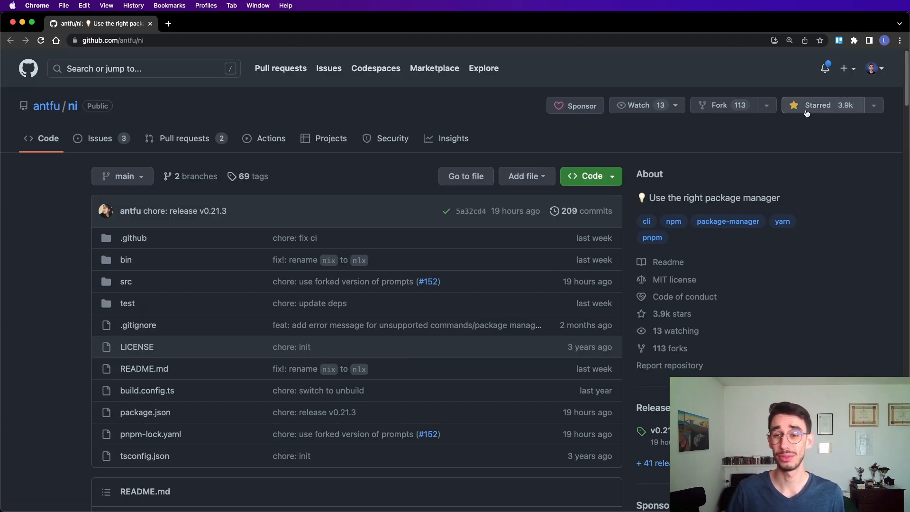